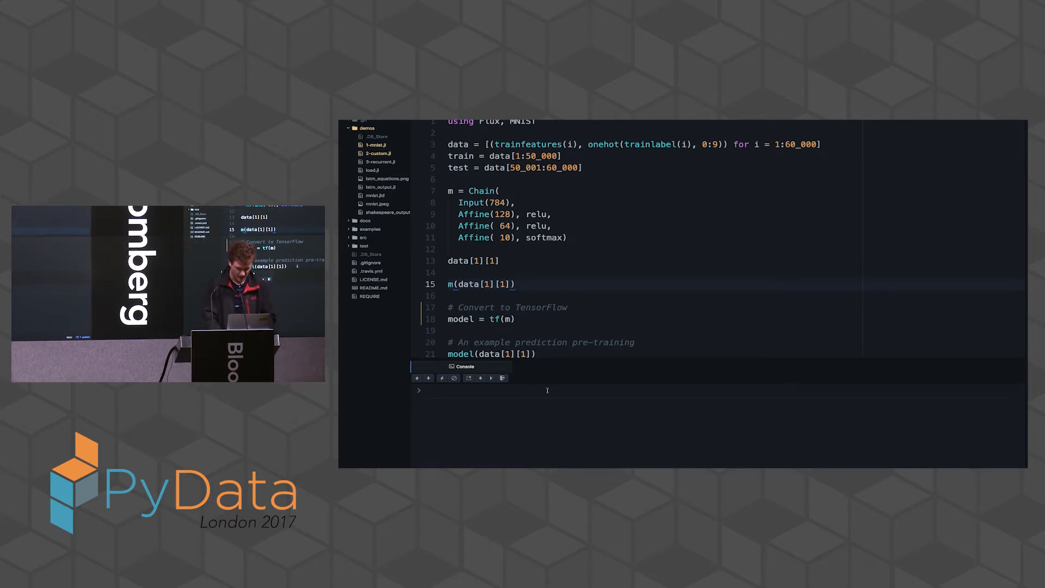
- Evaluate 2+2 (giving 4) and rand(5) (a five-element Float64 vector) in the console
text(2+2)
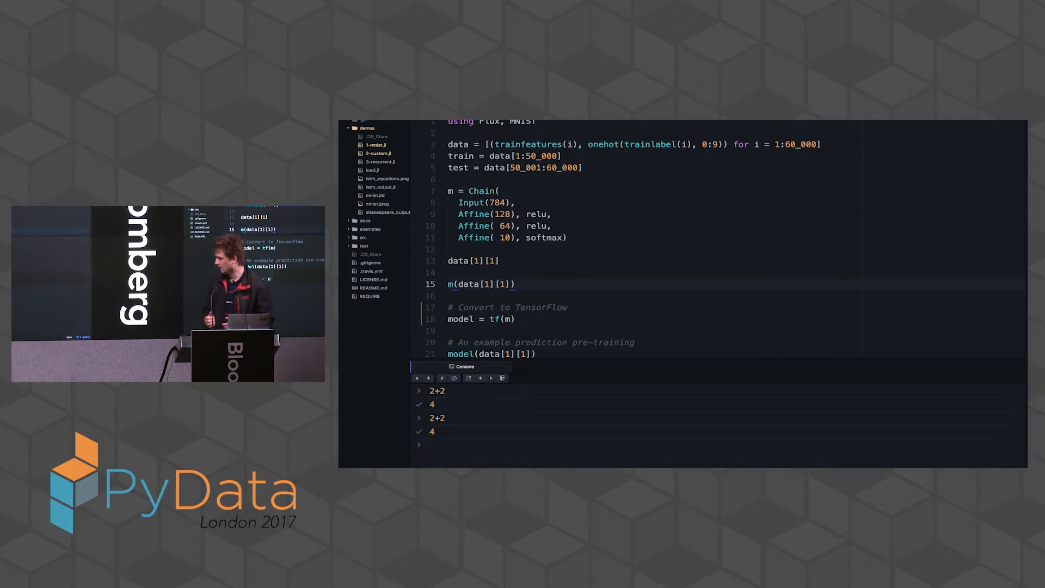
text(rand(5)
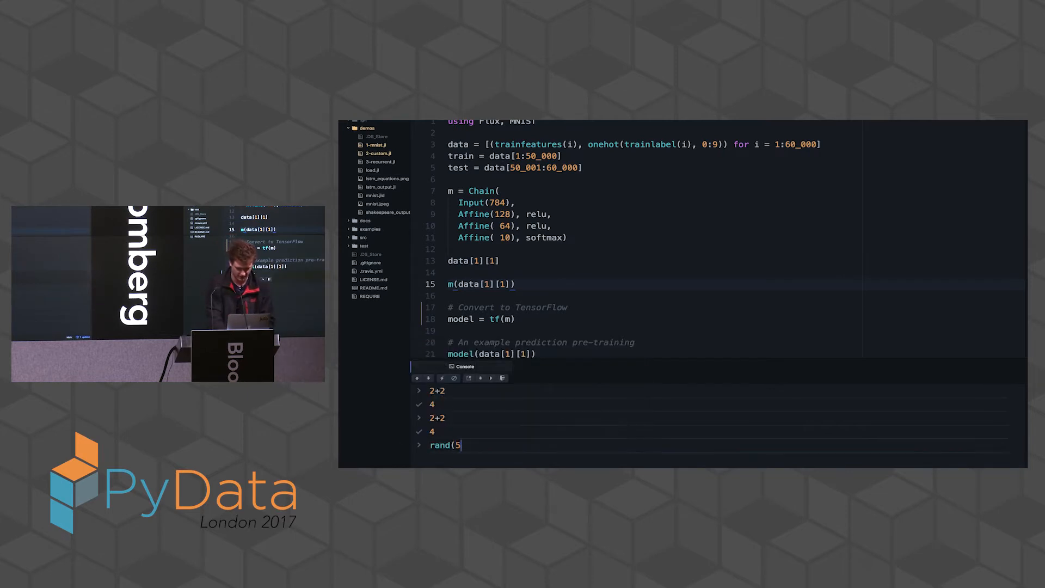
key(enter)
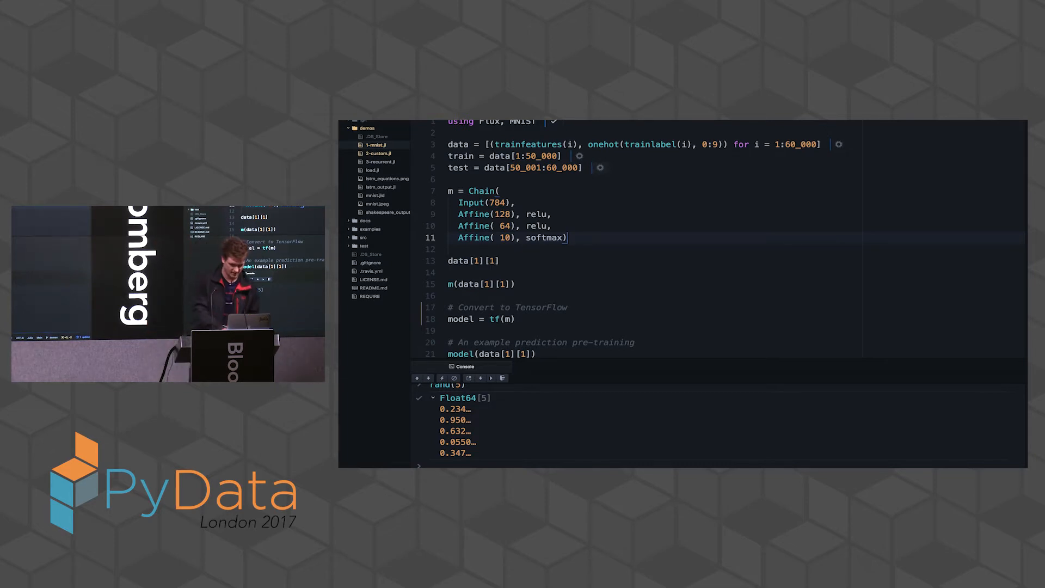
- Scroll to the MNIST data-loading lines so the one-hot label vector shows inline
scroll(down, 3)
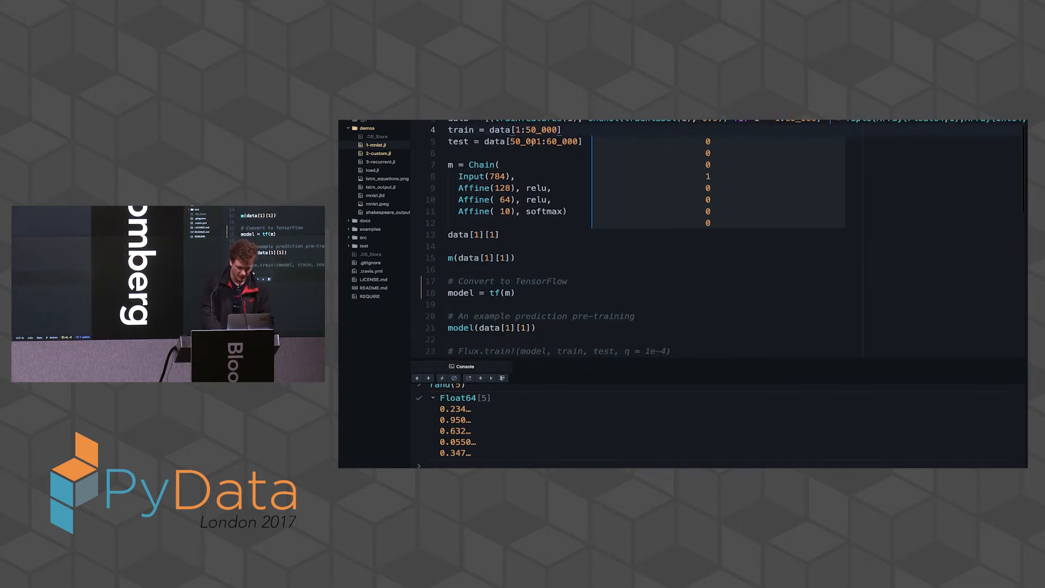
- Scroll to line 18 where mxnet(m) yields a Flux.MX.Model inline
scroll(down, 3)
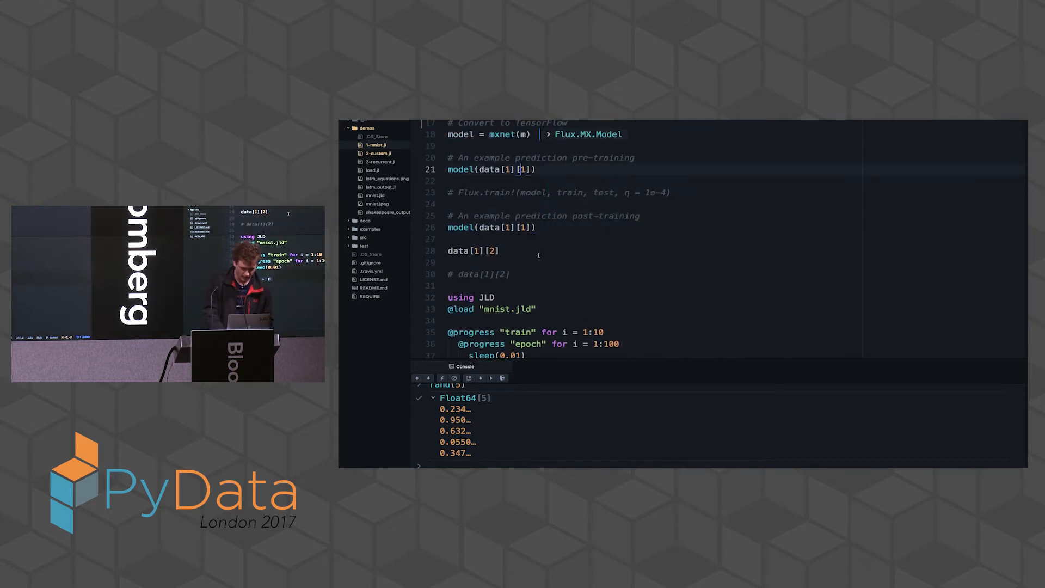
scroll(down, 3)
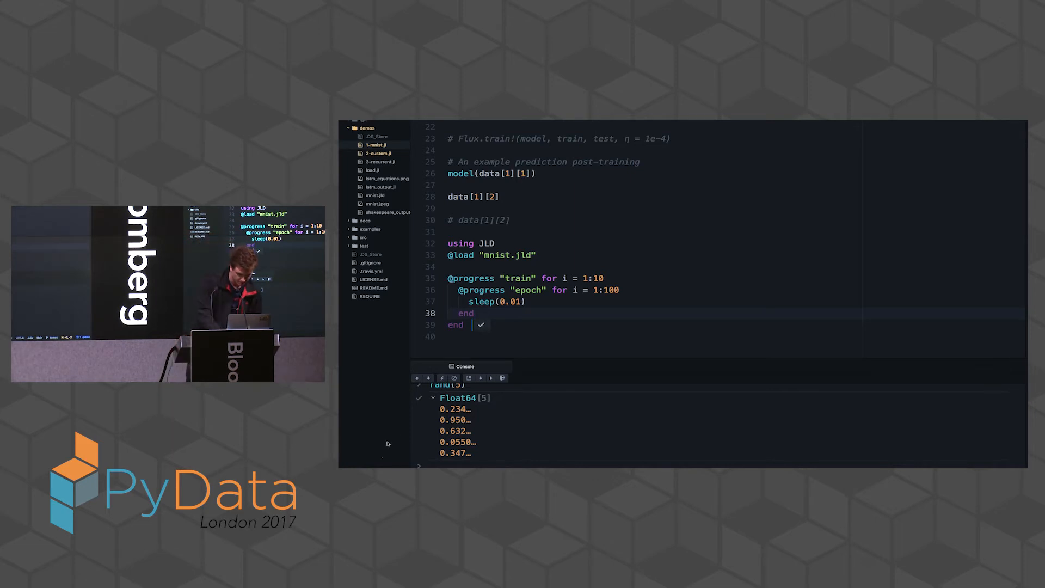
click(379, 154)
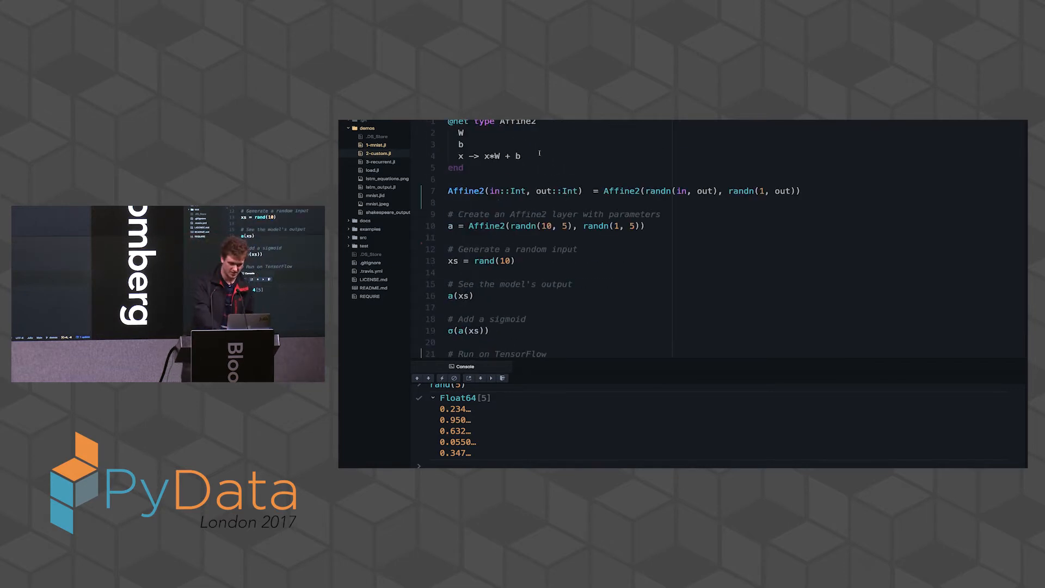
- Add a new line with 'λ' after the x*W + b line of the Affine2 definition
click(522, 155)
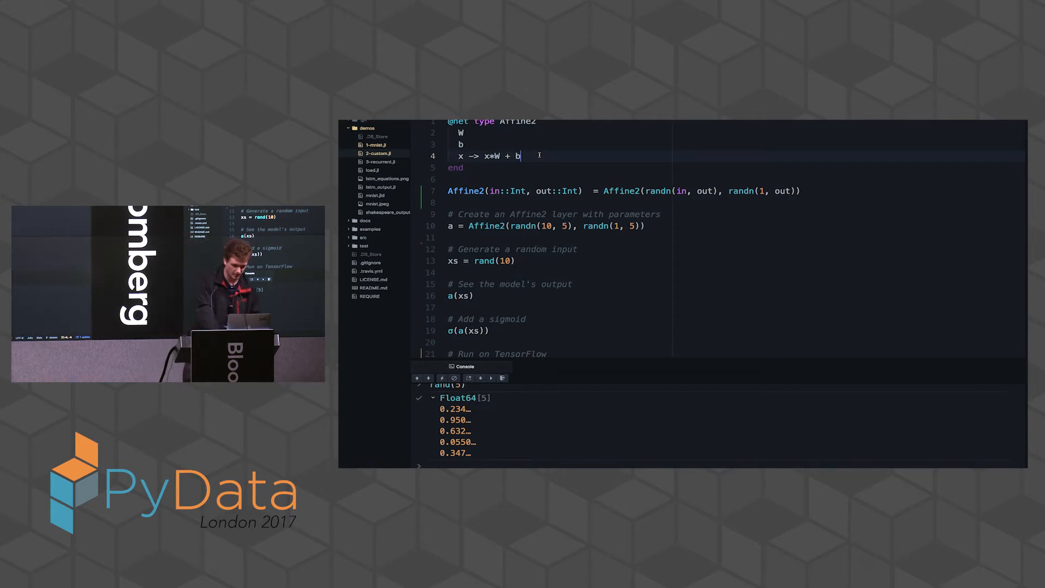
key(Enter)
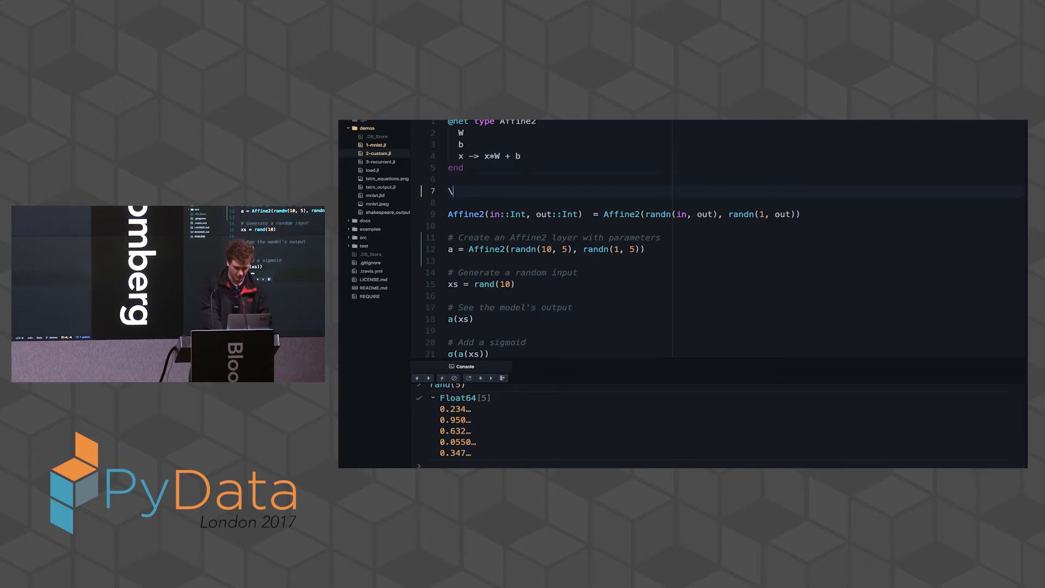
text(λ)
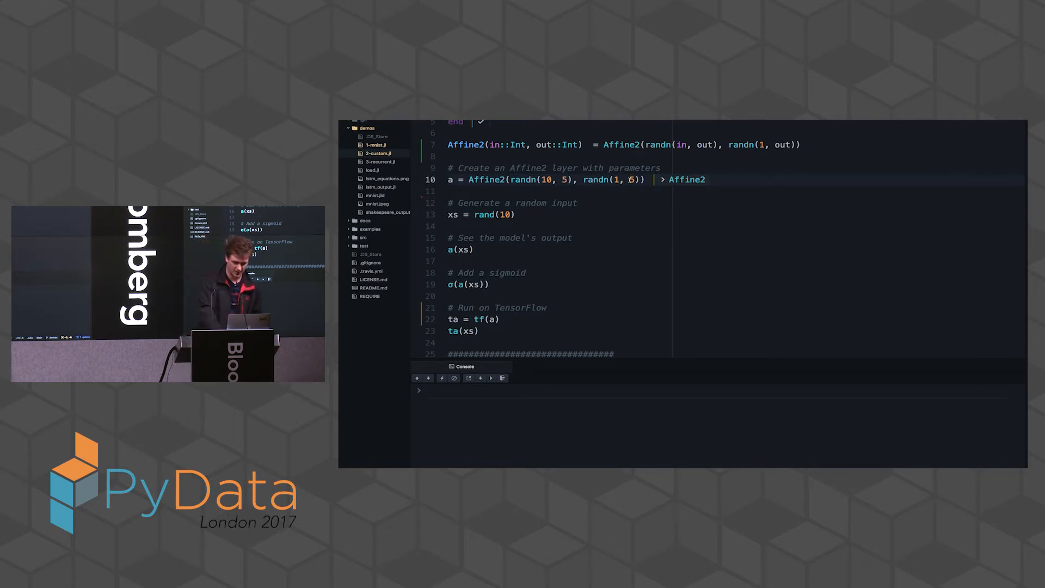
- Evaluate the TLP and tt(xs) lines, surfacing the matrix size-incompatible TensorFlow error
click(664, 179)
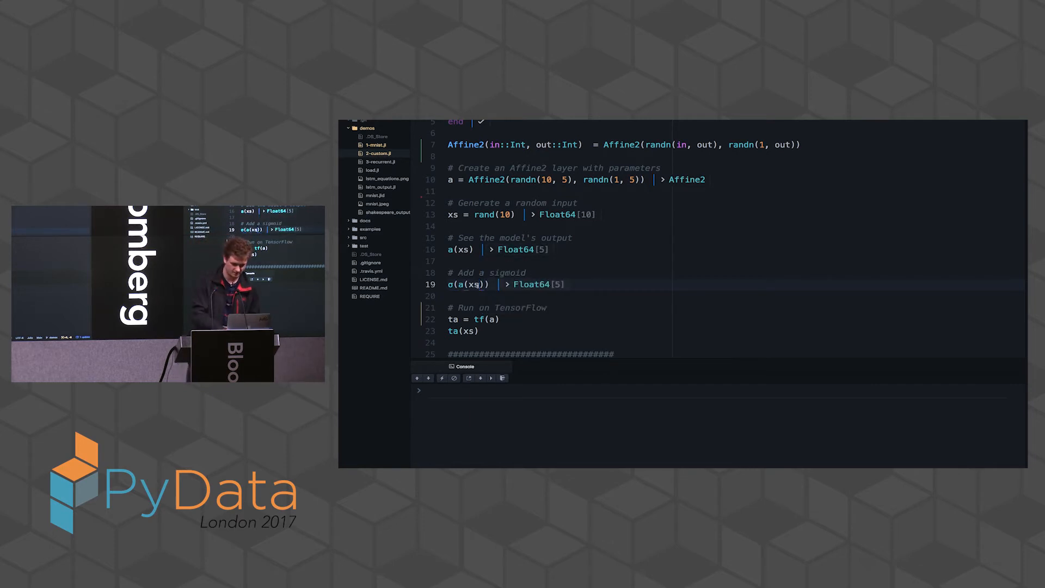
click(507, 285)
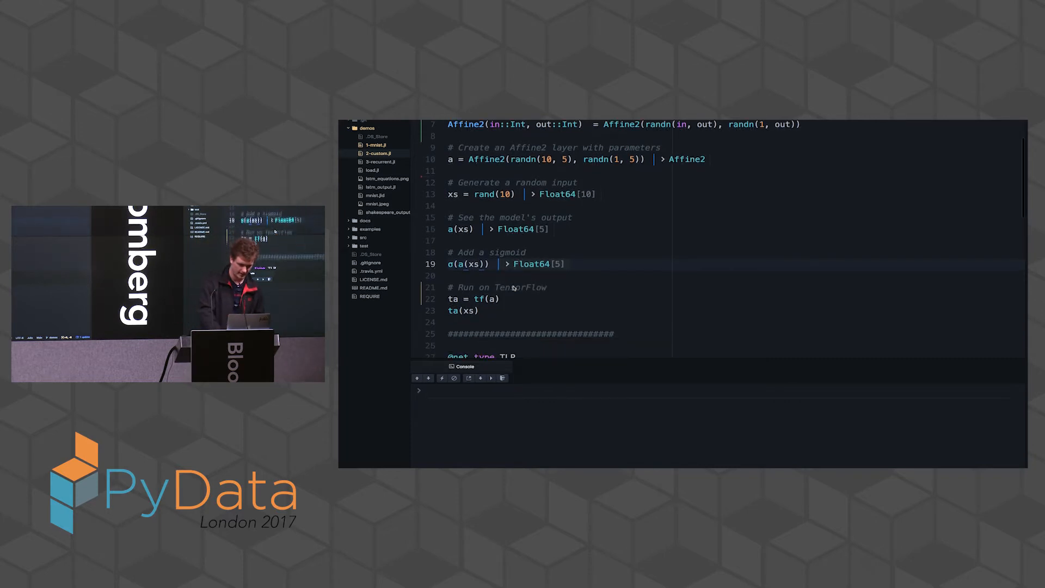
scroll(down, 3)
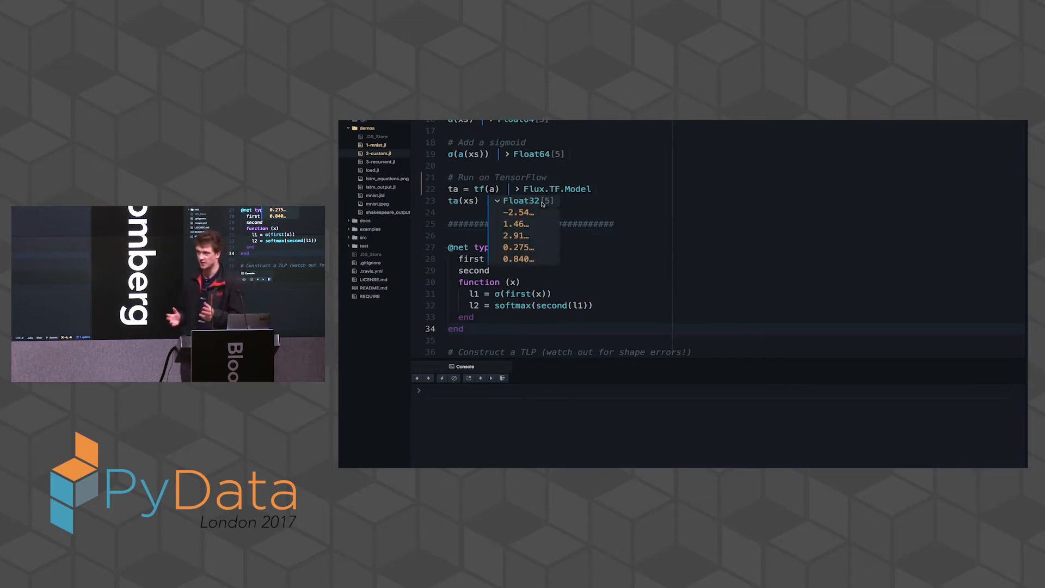
scroll(down, 3)
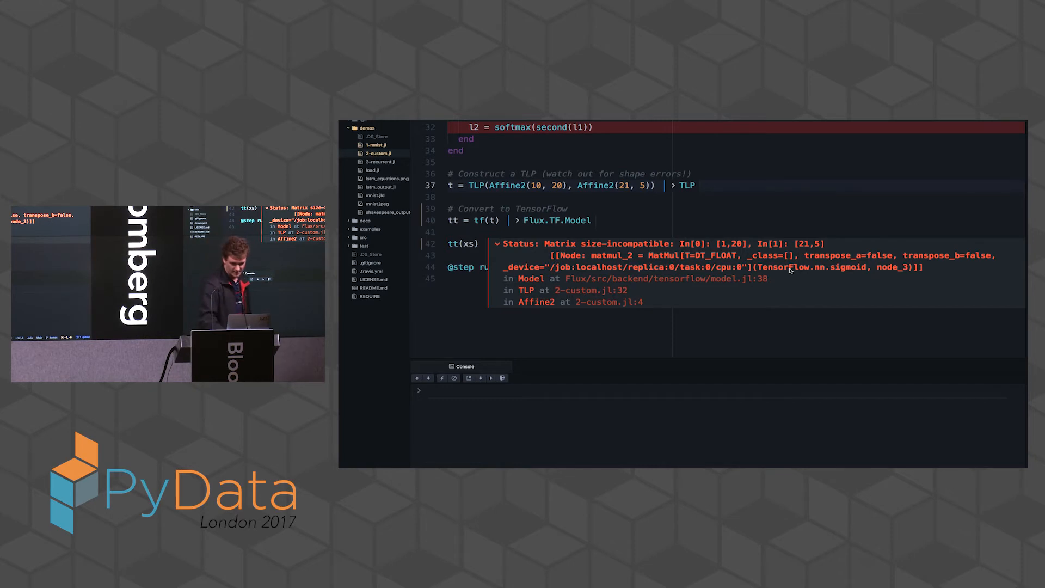
mouse_move(835, 245)
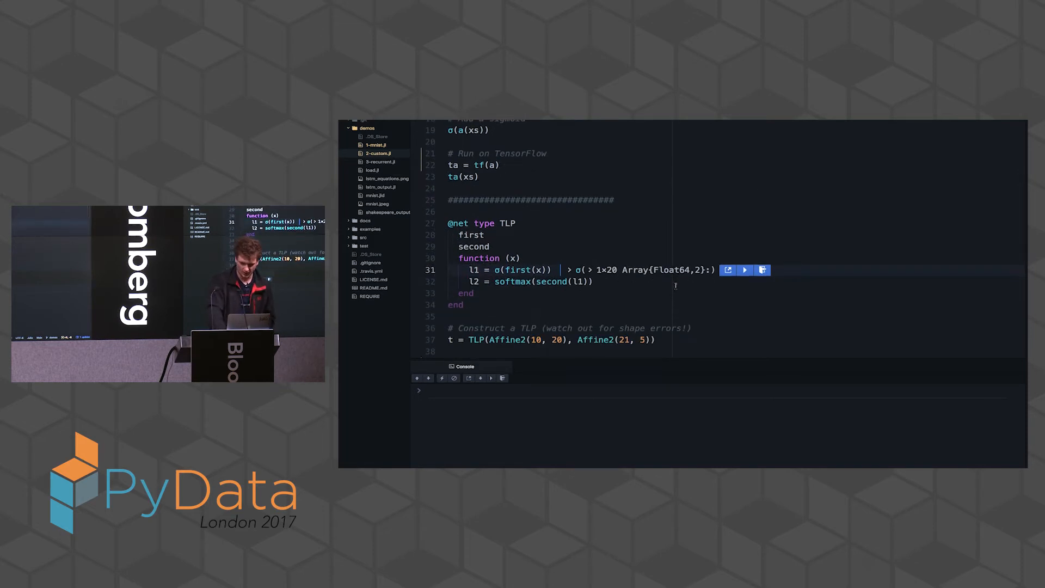
- Evaluate TLP(Affine2(10, 20), Affine2(21, 5)), giving DimensionMismatch (1,20) vs (21,5)
click(744, 270)
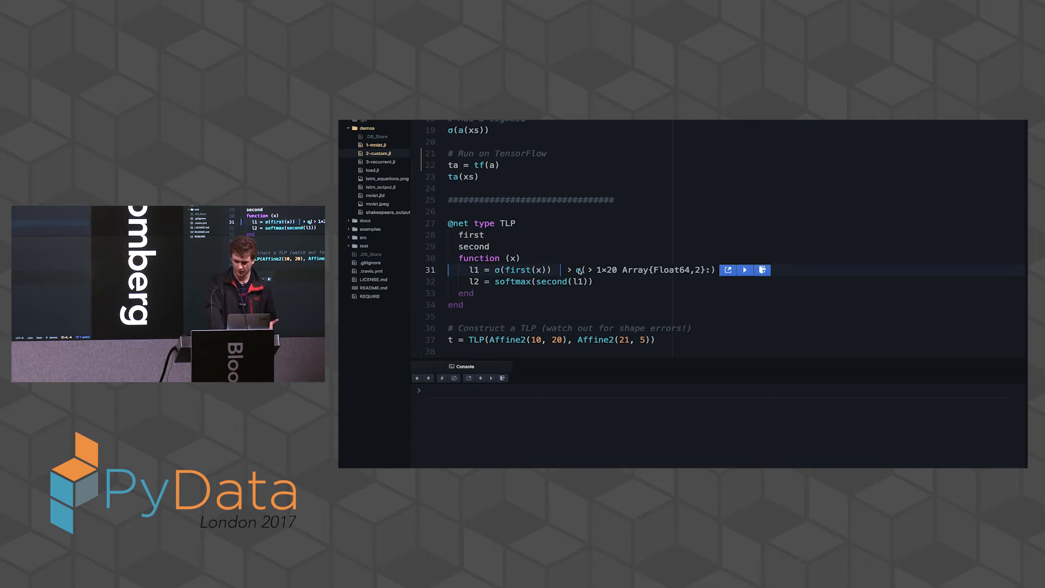
click(745, 270)
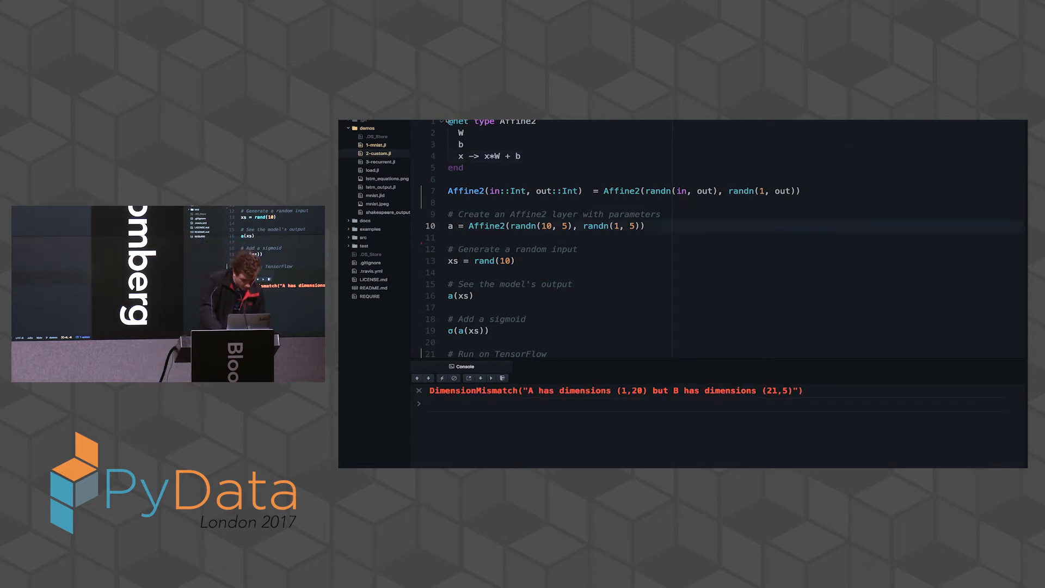
- Open 3-recurrent.jl, the Shakespeare character LSTM demo, from the demos folder
click(380, 162)
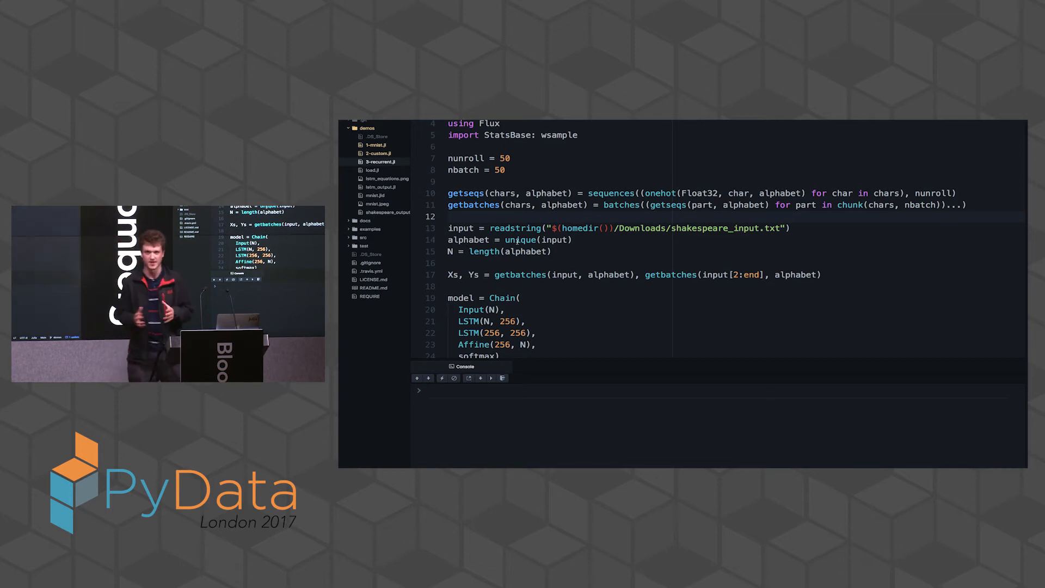
scroll(down, 3)
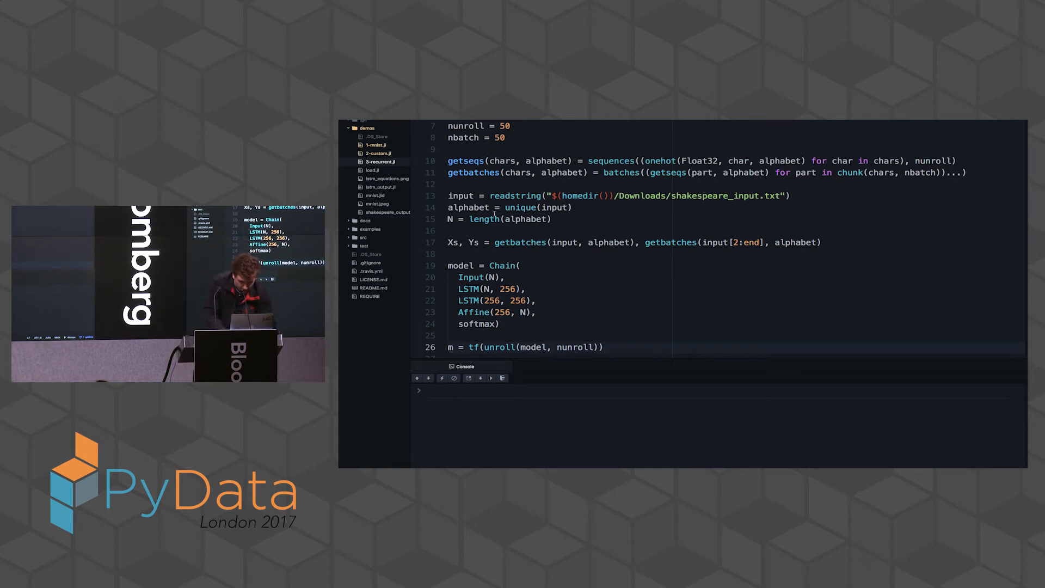
text(\recure)
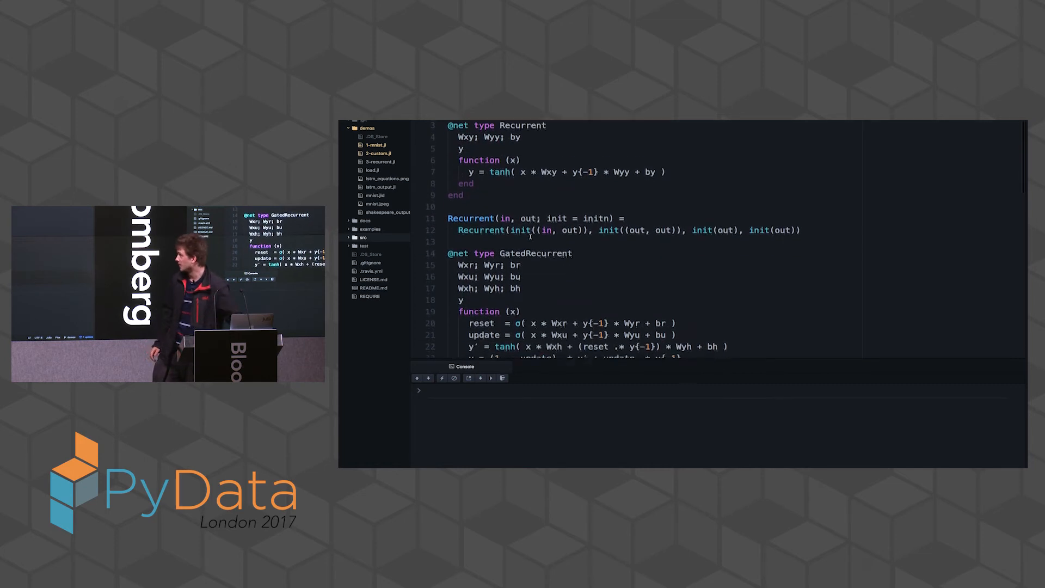
scroll(down, 3)
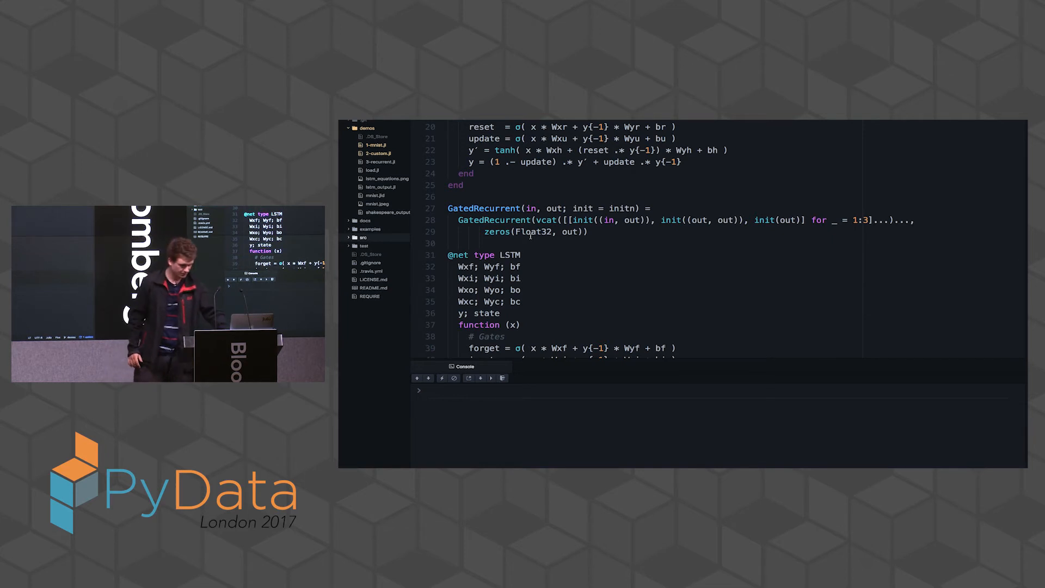
scroll(down, 3)
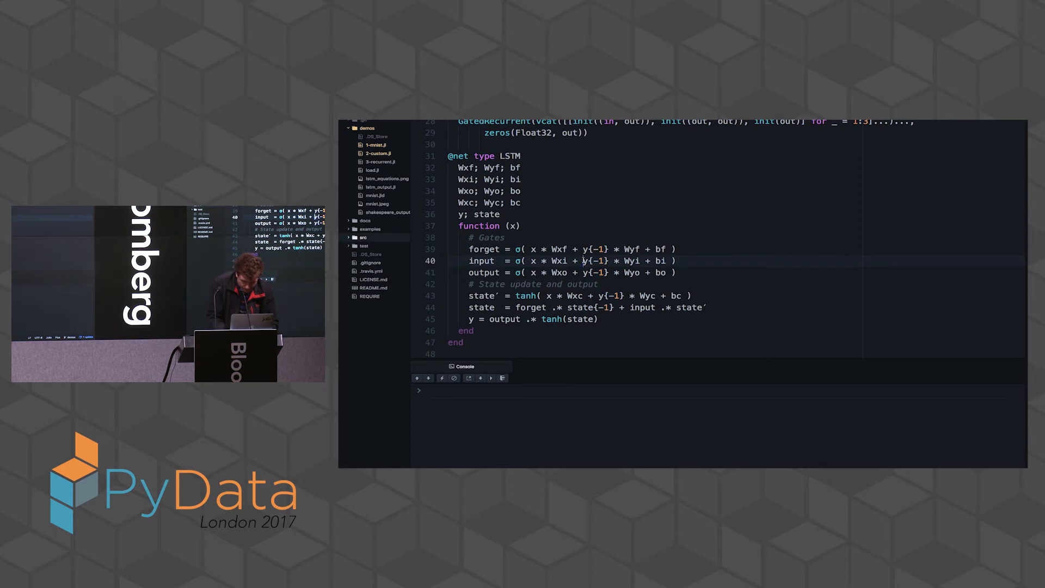
click(377, 145)
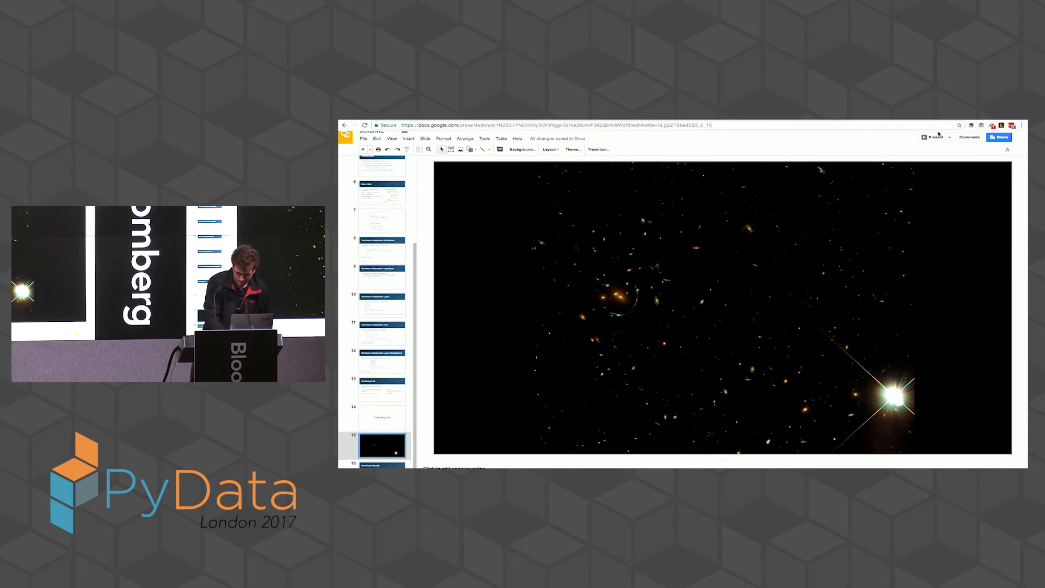
- Switch to the Google Slides tab at slide 15, the deep-space image
click(934, 137)
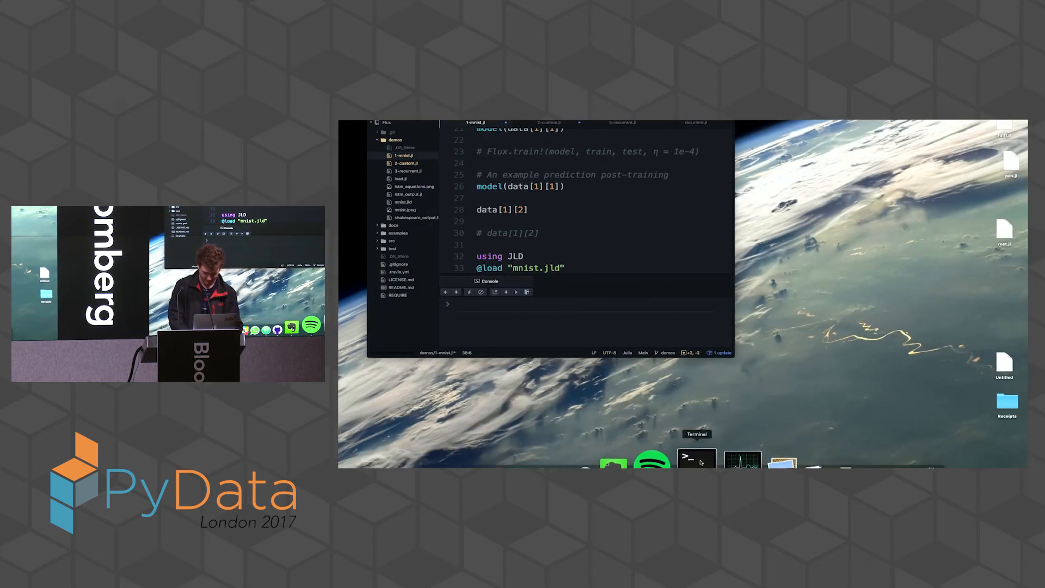
- Bring the terminal window with the Julia REPL prompt to the front
click(696, 460)
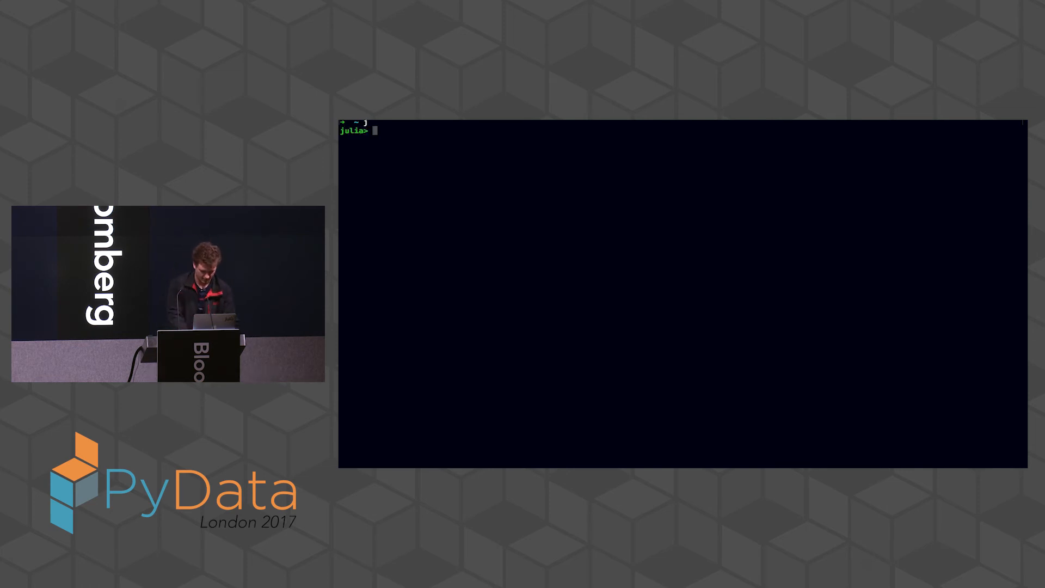
text(@parallel (+)
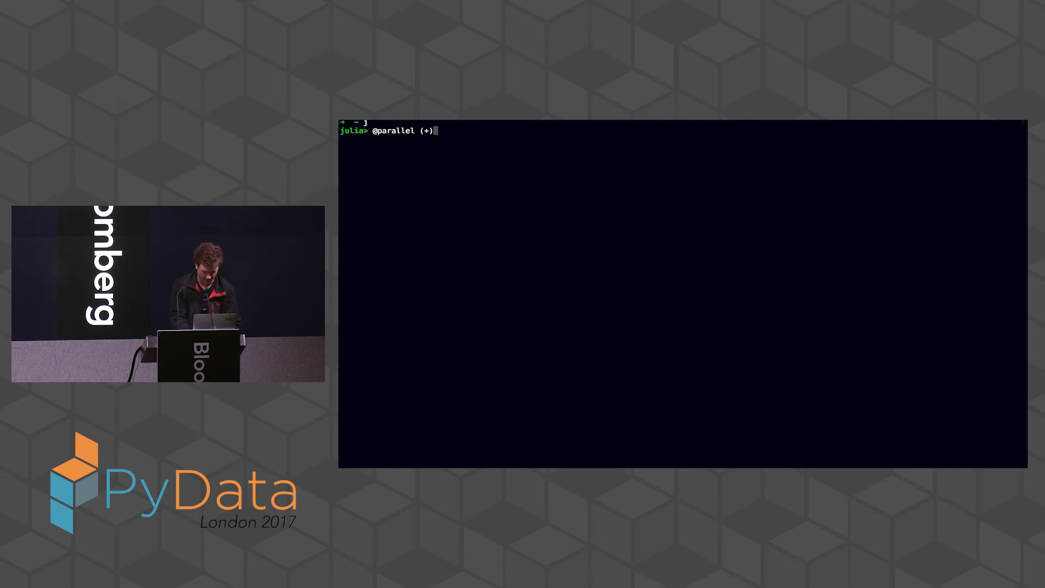
text(for rand)
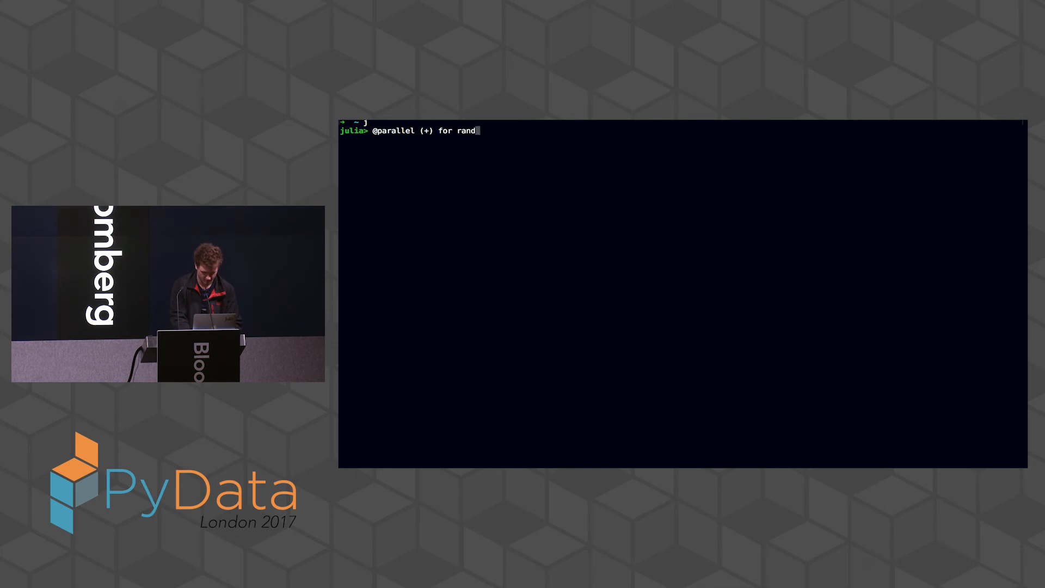
text((Boo)
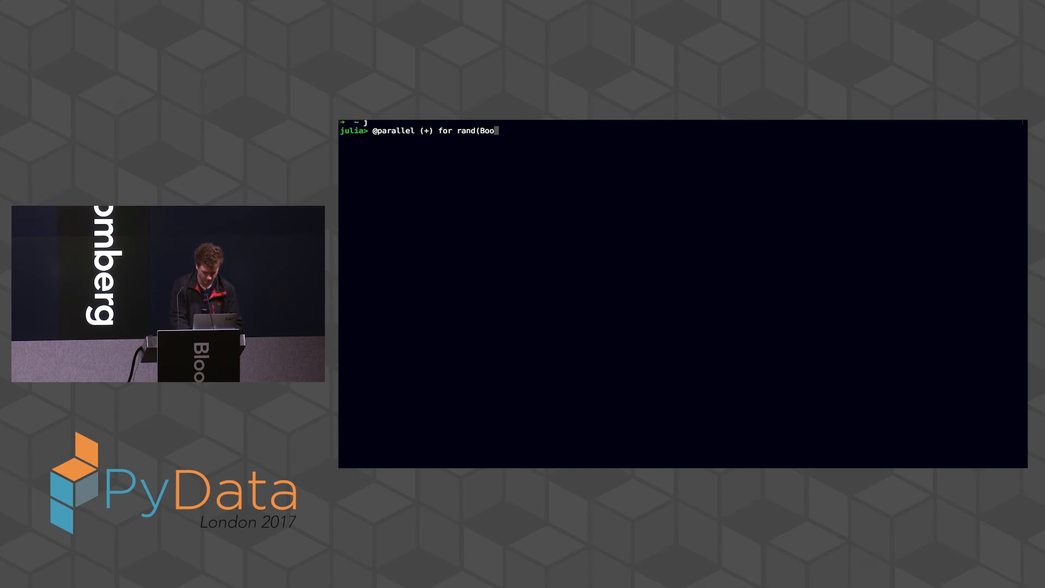
text(l) end)
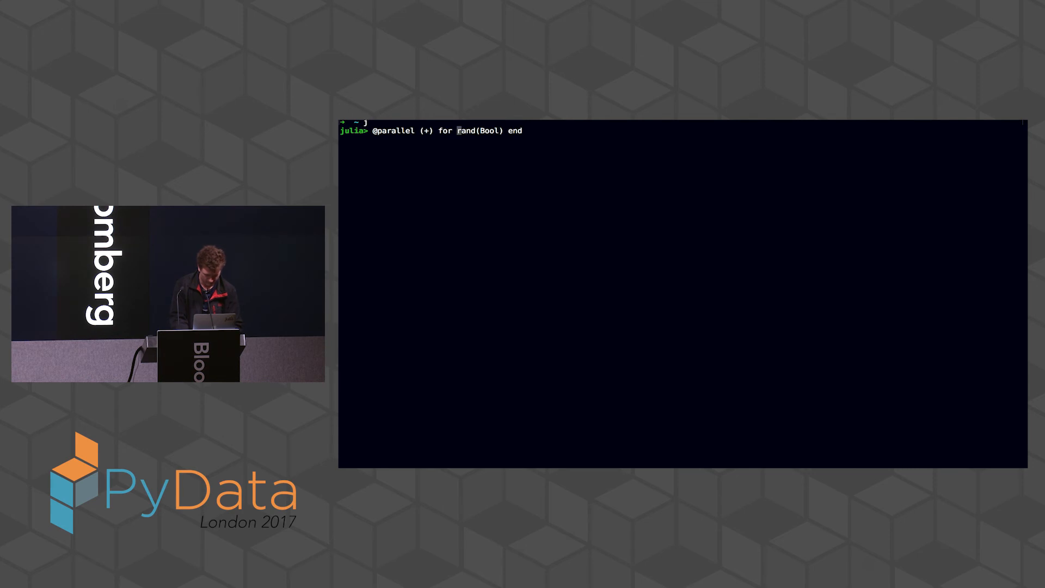
text(i = 1:100)
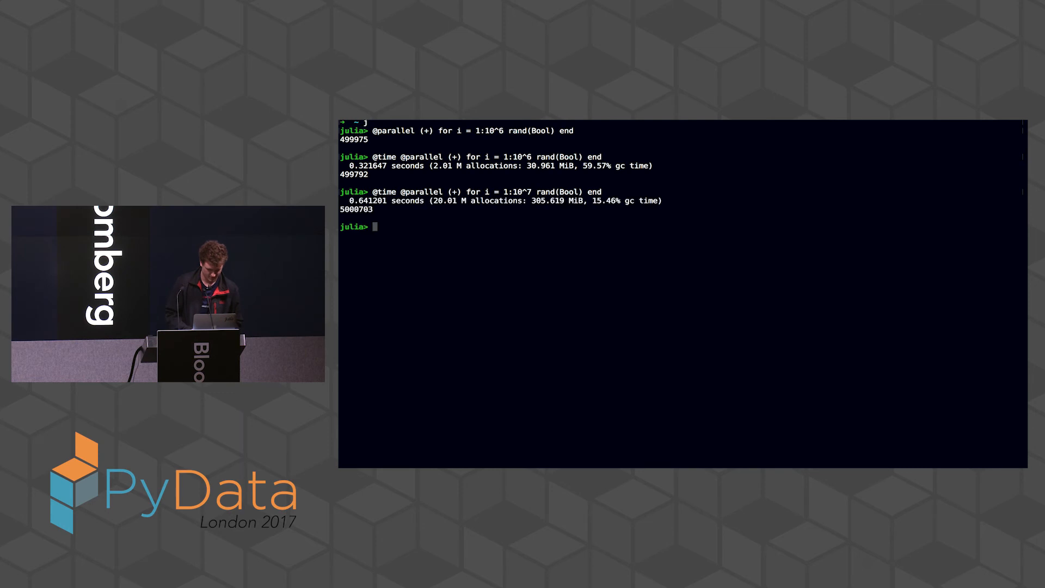
text(@time @parallel (+) for i = 1:10^7 rand(Bool) end)
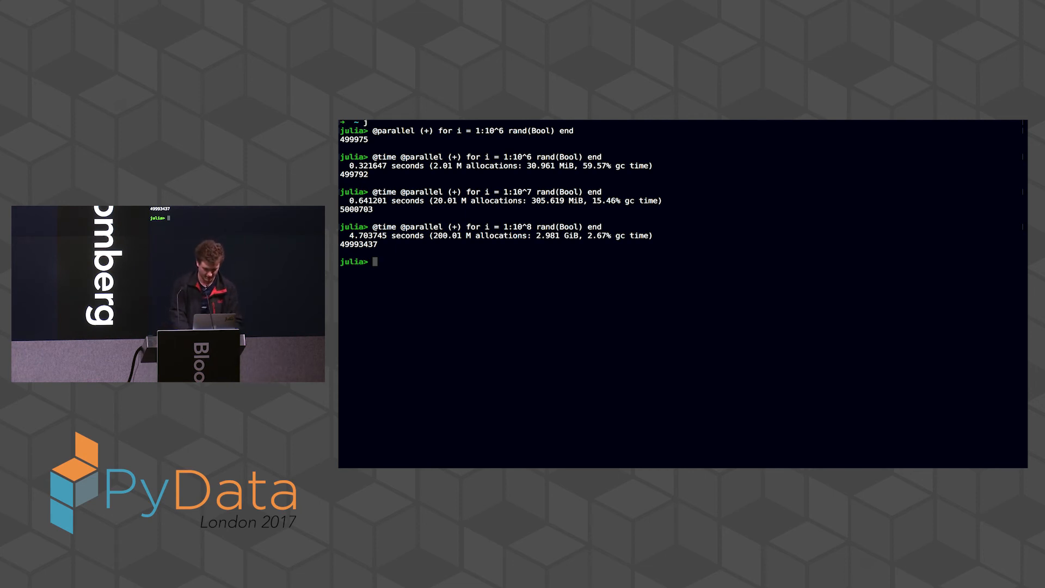
- Add extra worker processes with addprocs()
text(addproces)
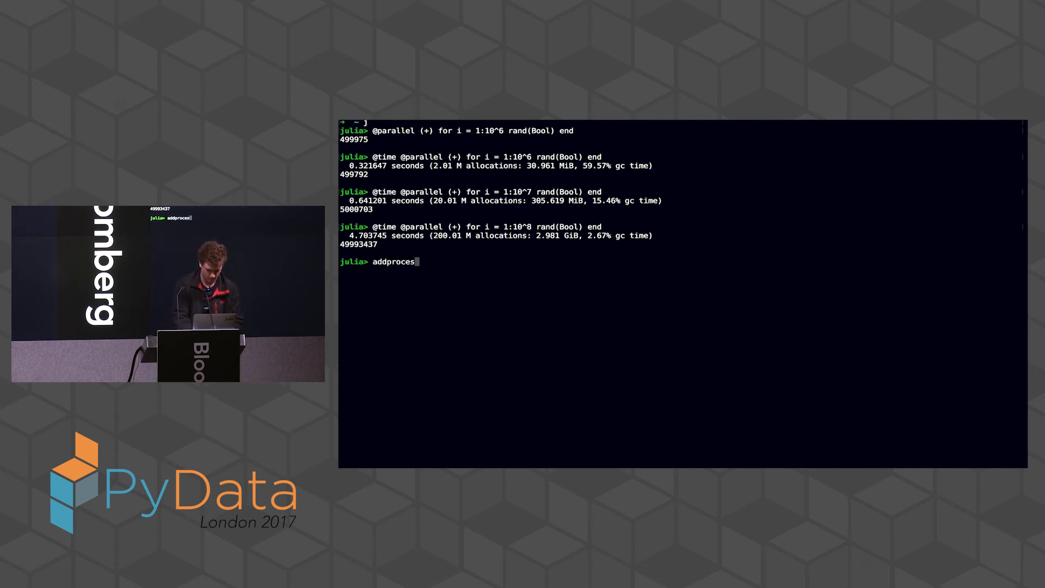
text(())
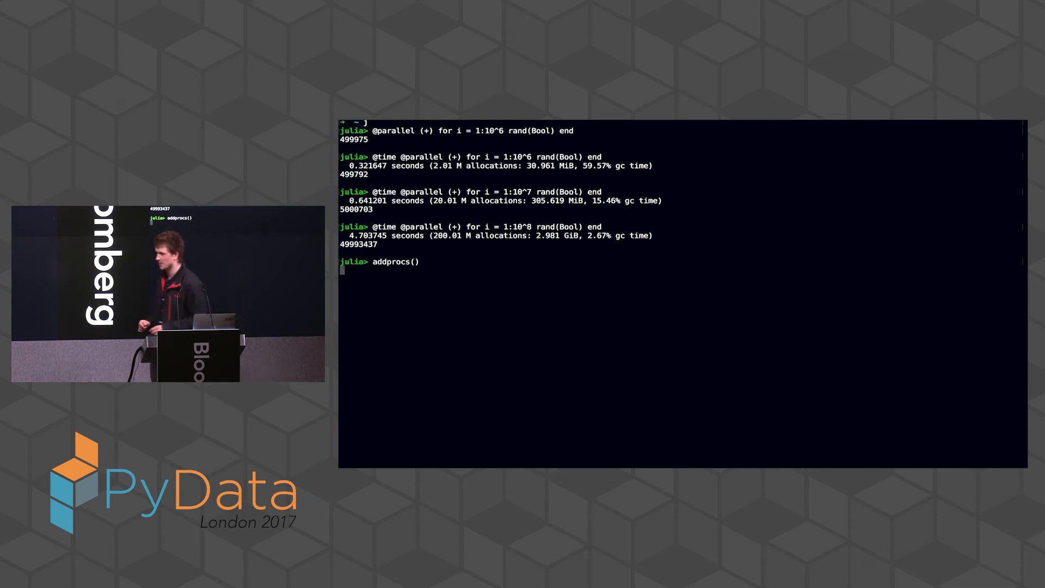
key(Return)
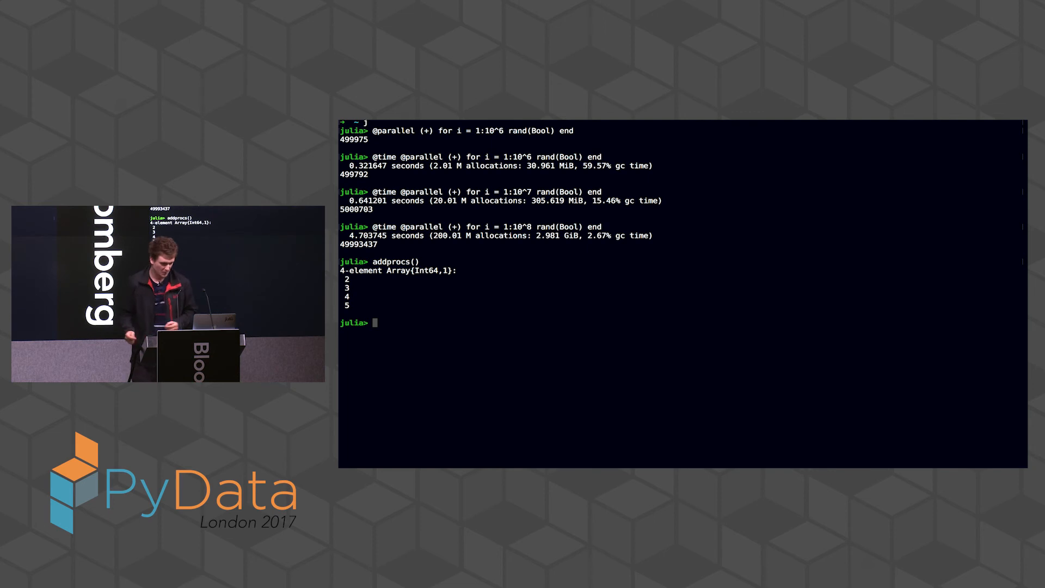
text(@time @parallel (+) for i = 1:10^8 rand(Bool) end)
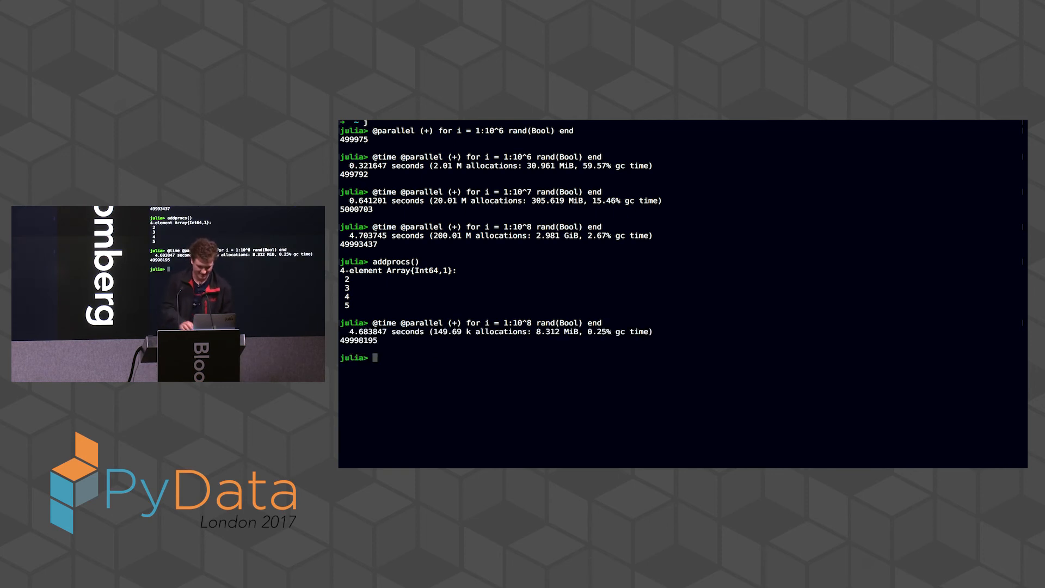
text(@time @parallel (+) for i = 1:10^8 rand(Bool) end)
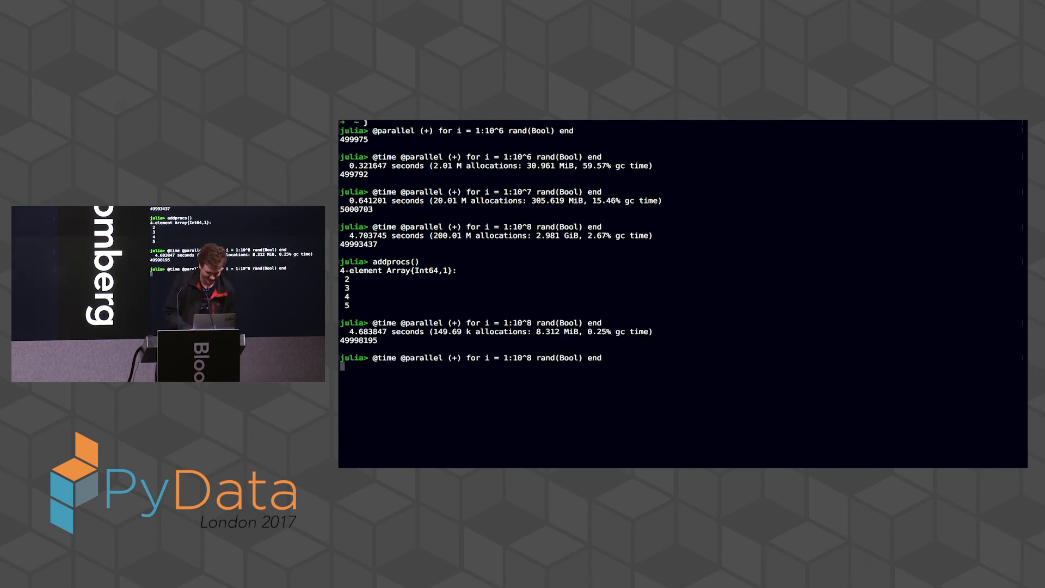
key(Return)
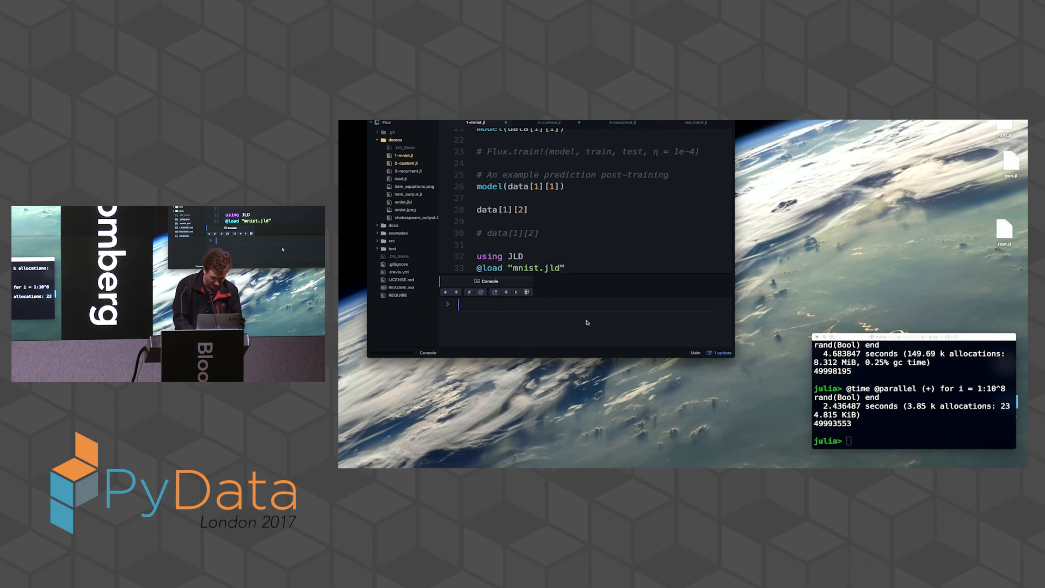
- Run using Gadfly in the Juno console to load the package
text(using)
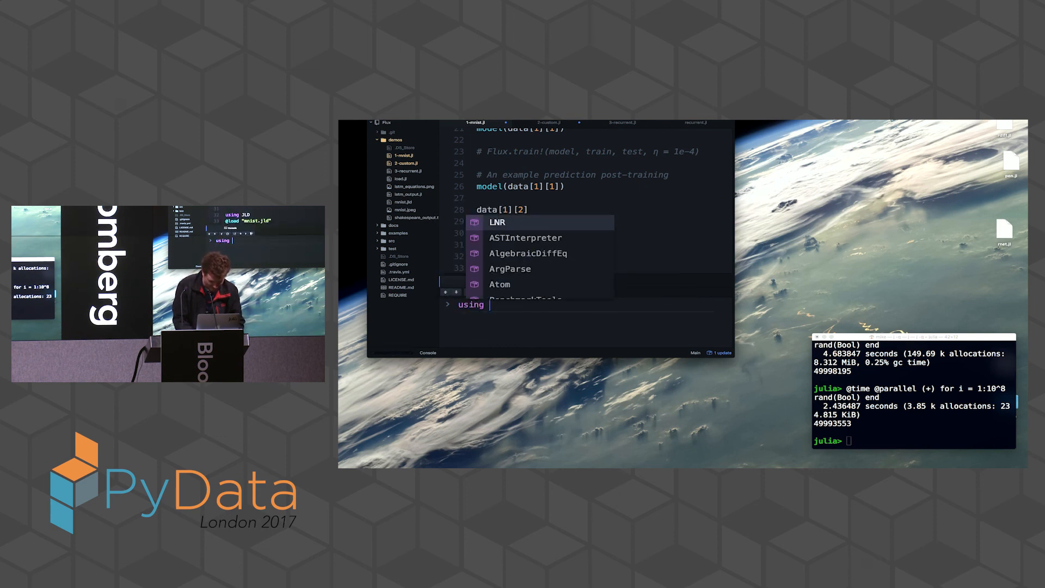
text(Gadfly)
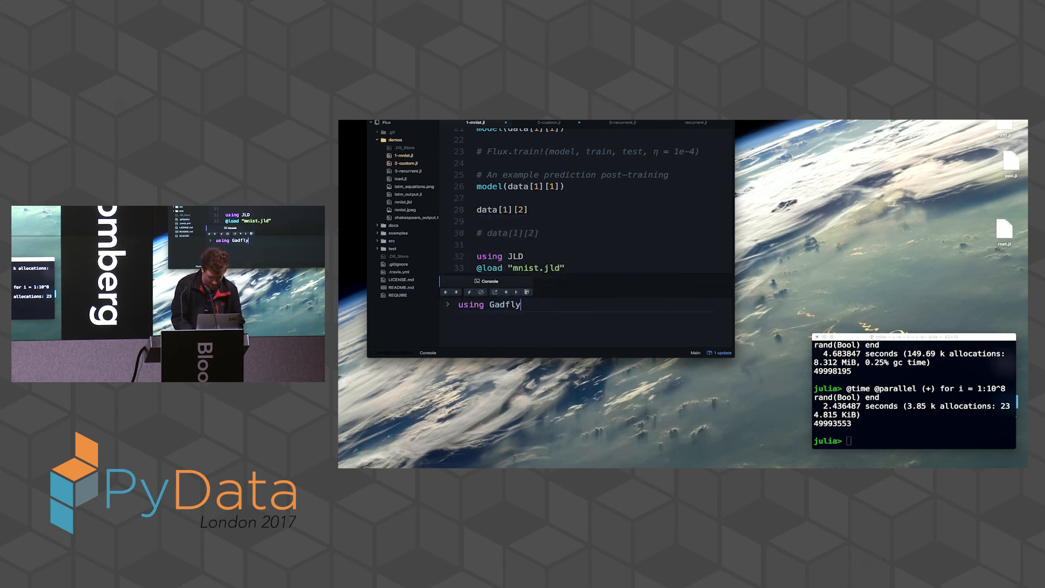
key(Return)
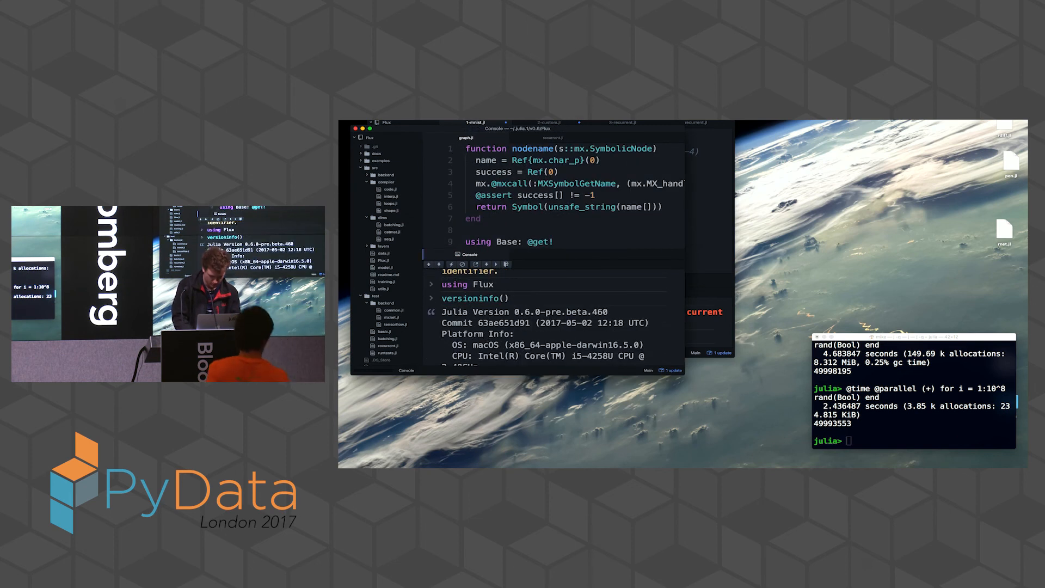
- Begin entering using Gadfly in the second Juno window's console
text(using Gadfly)
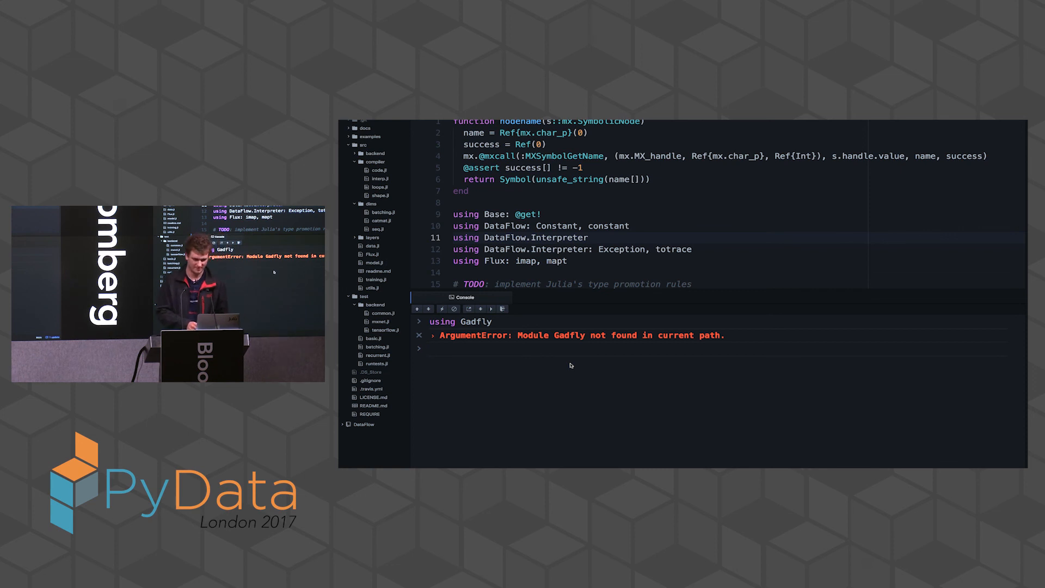
- Enter Pkg.add("Gadfly") in the console to install the missing package
text(P)
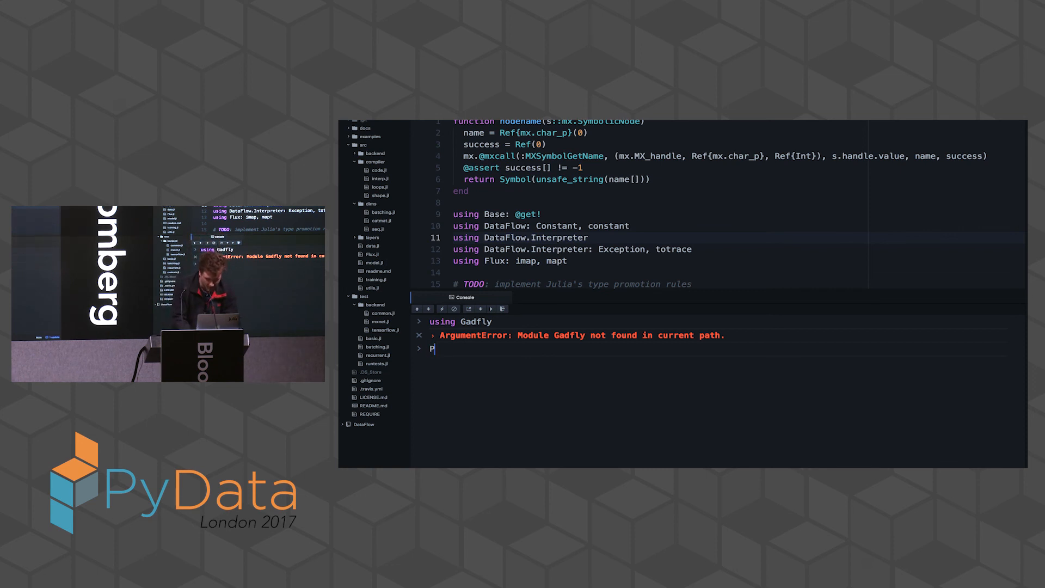
text(kg.add()
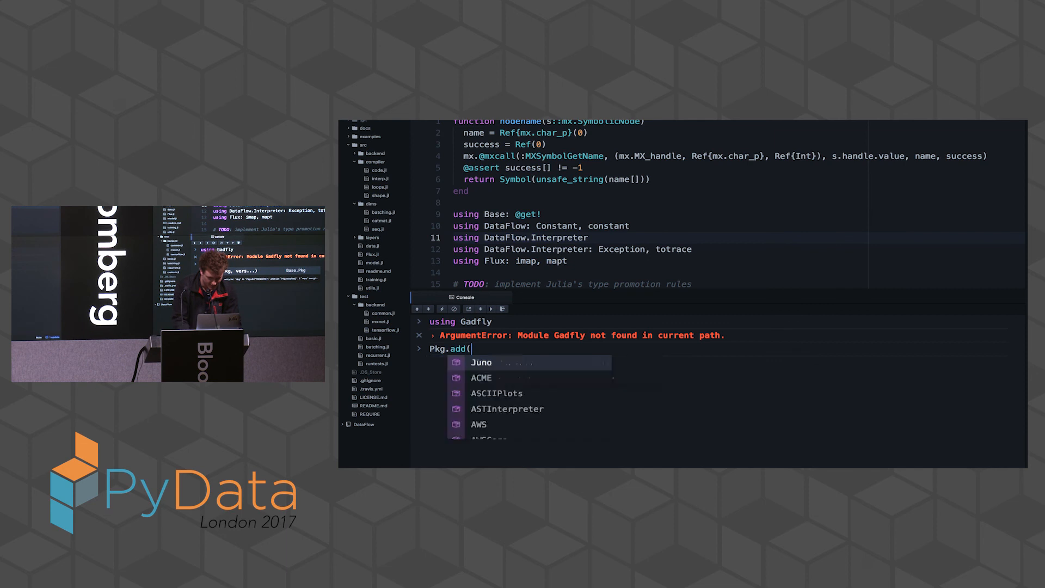
text("Gadfly")
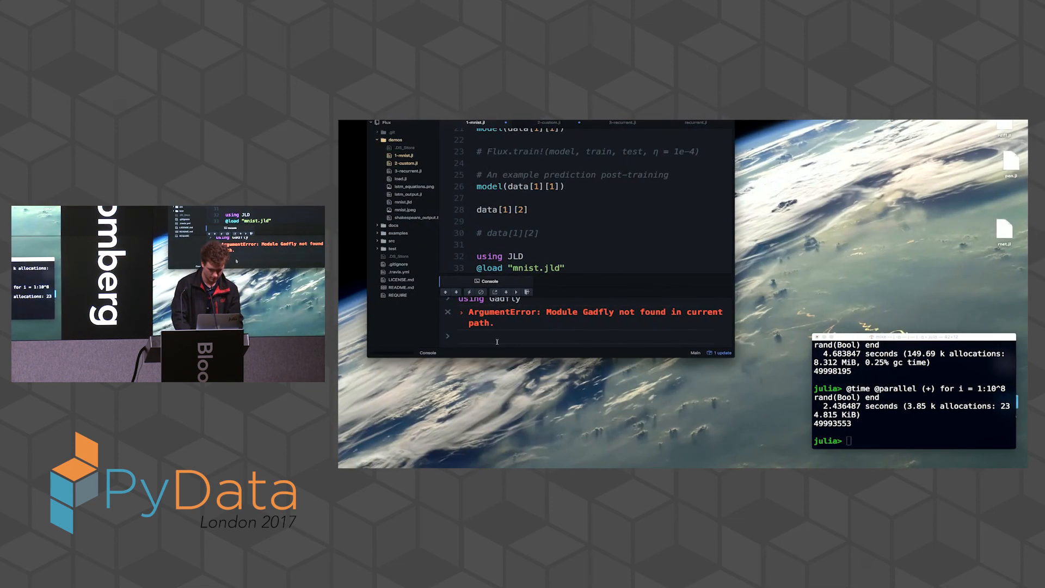
- Run Pkg.update() so the package METADATA starts refreshing
text(Pkg.update()
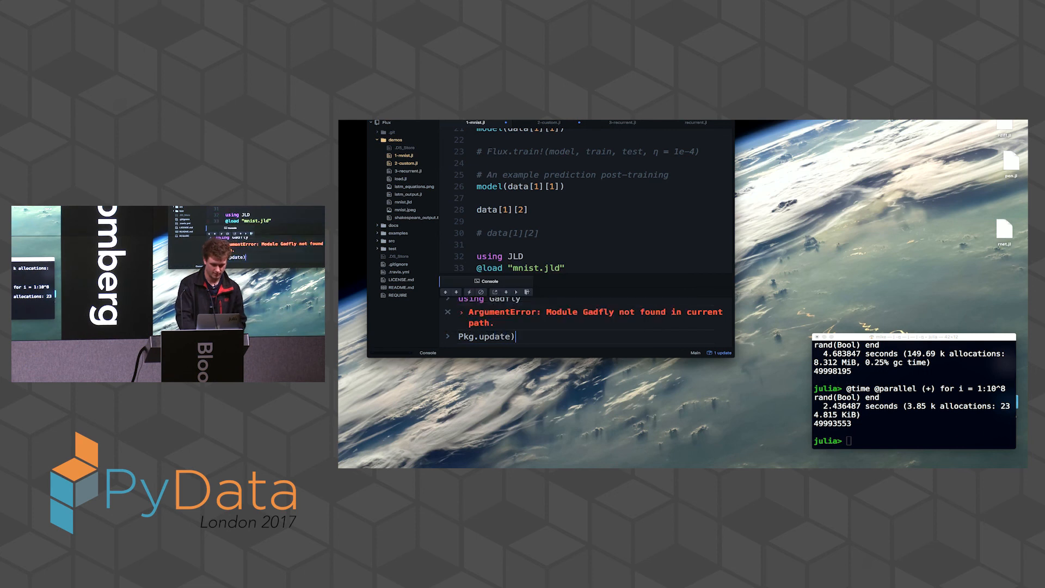
key(Return)
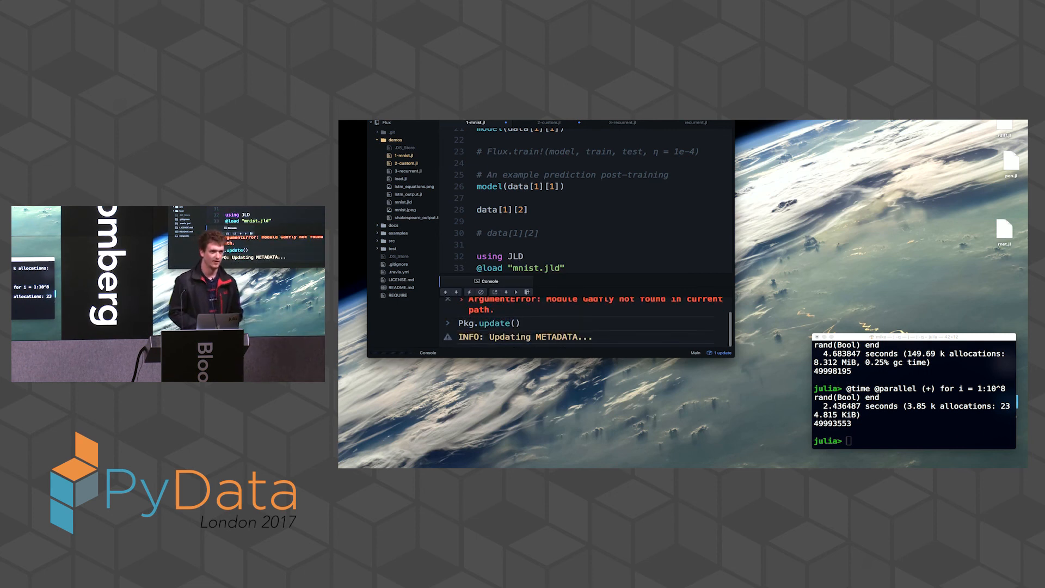